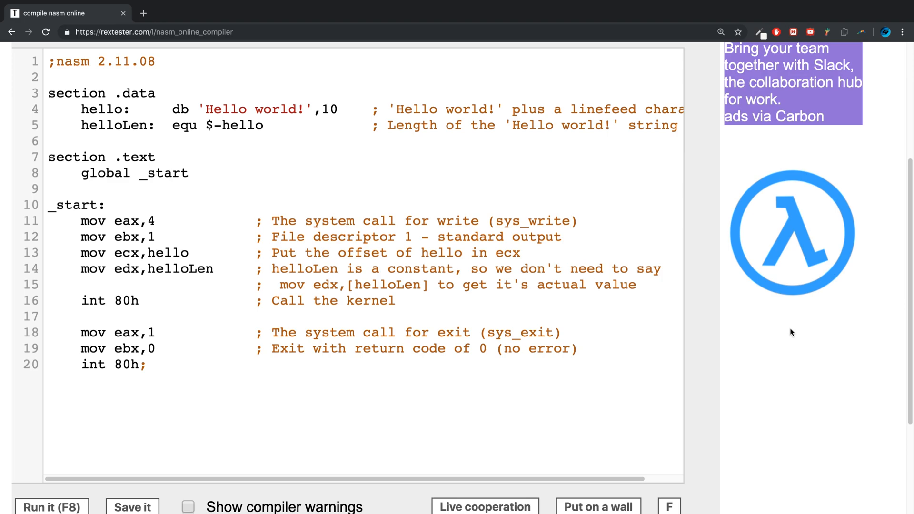
mouse_move(718, 255)
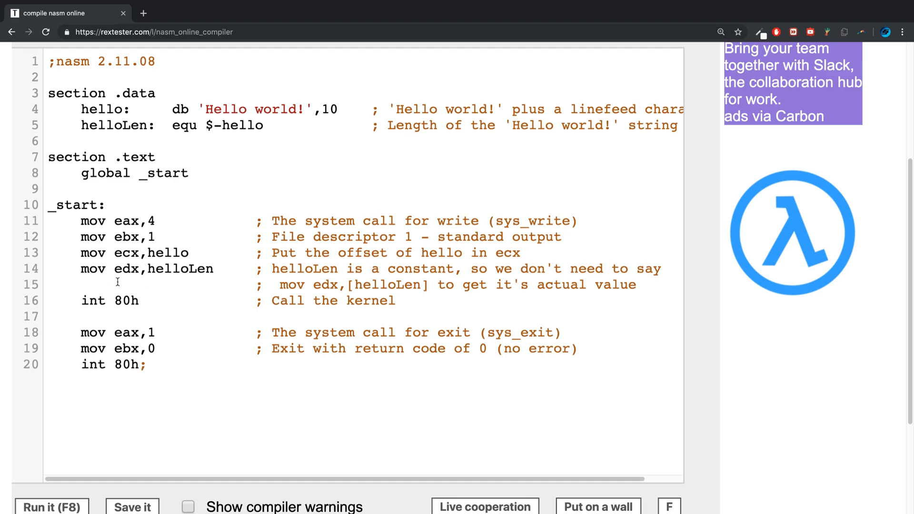
Run the original hello-world program, check it prints 'Hello world!', and return to the code
click(52, 506)
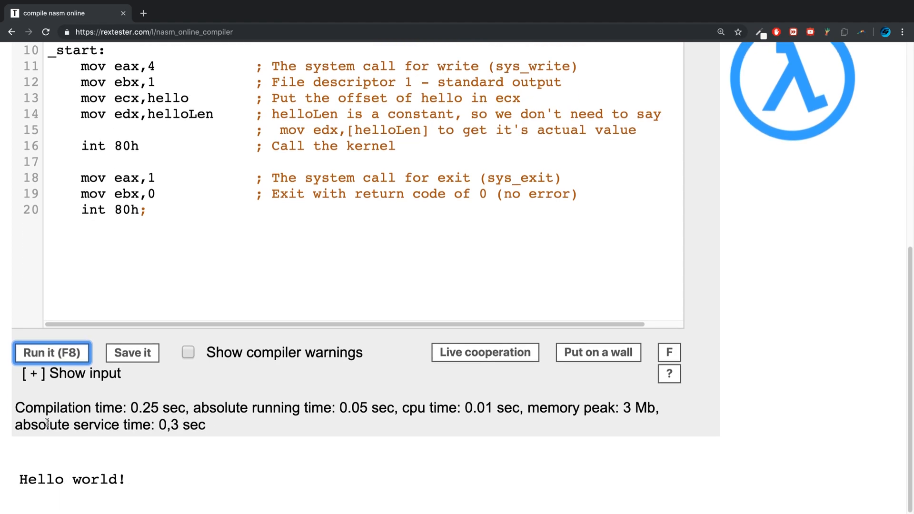
scroll(up, 3)
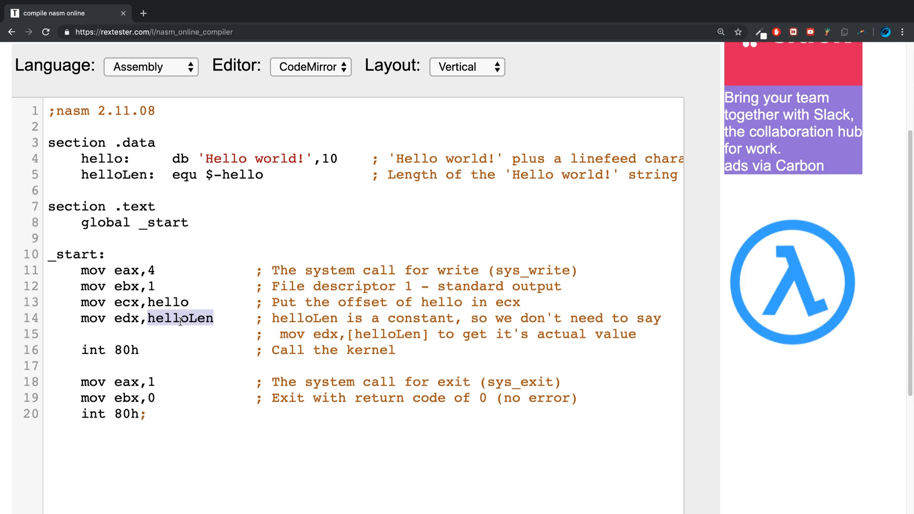
Change the first write's length from helloLen to 2 and add 'inc edx' after int 80h
click(51, 358)
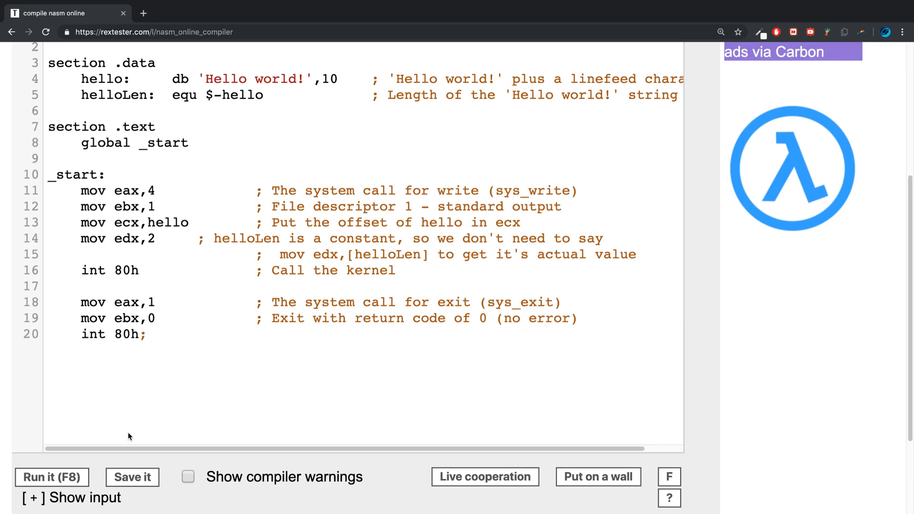
scroll(up, 3)
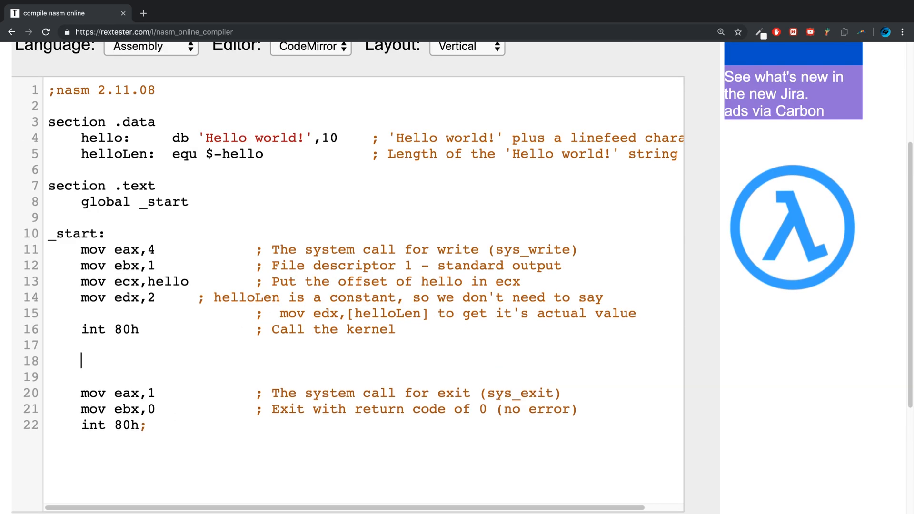
text(inc)
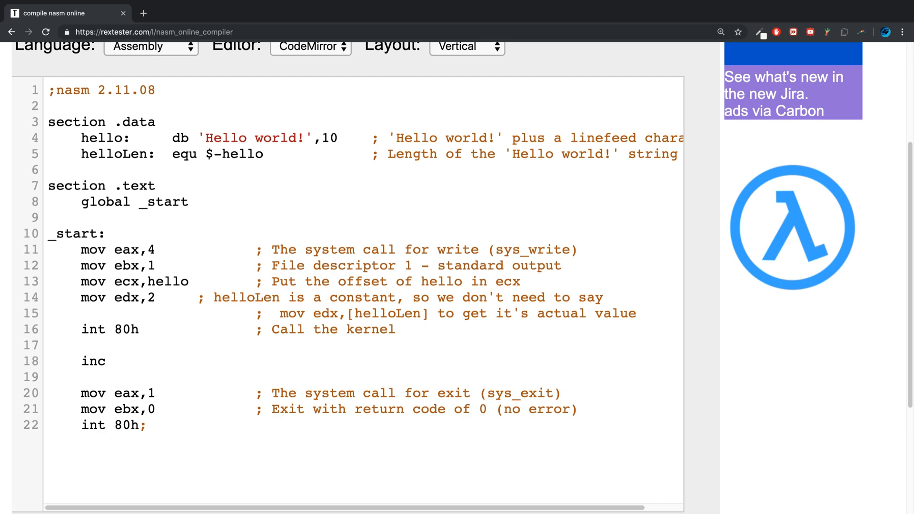
text(edx)
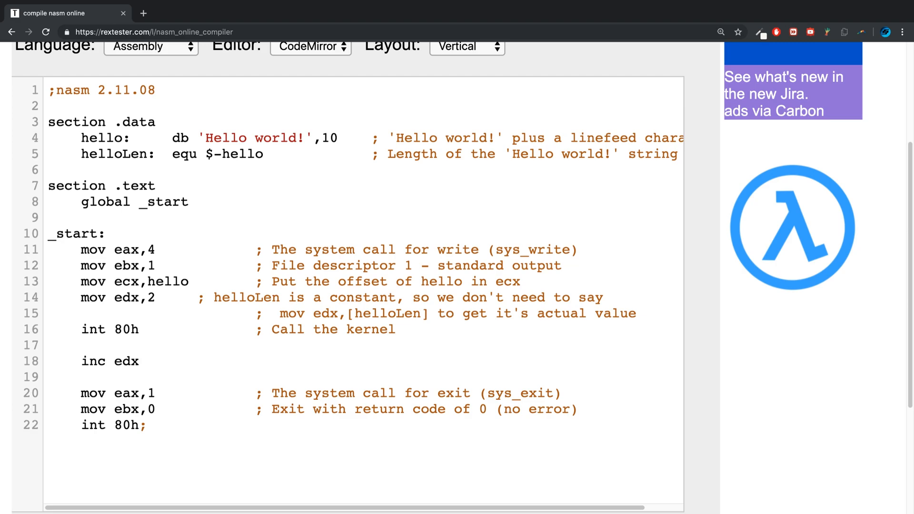
text(])
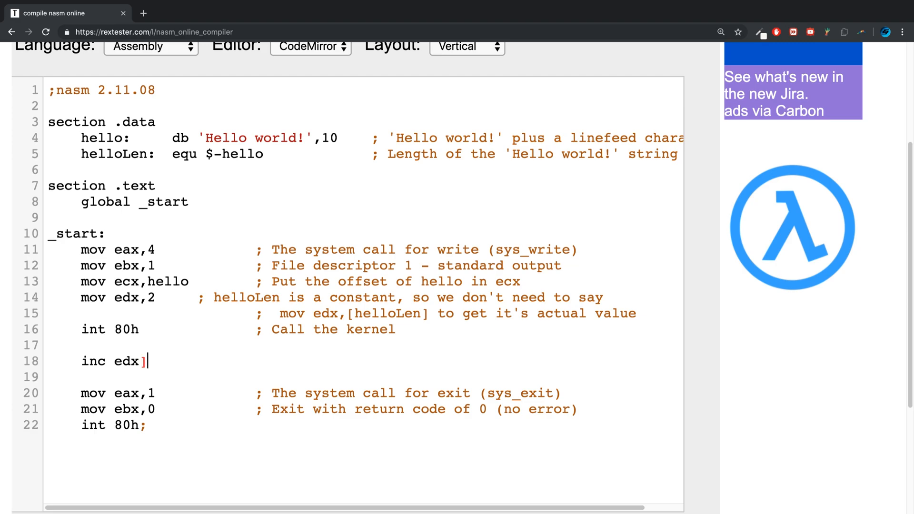
key(Backspace)
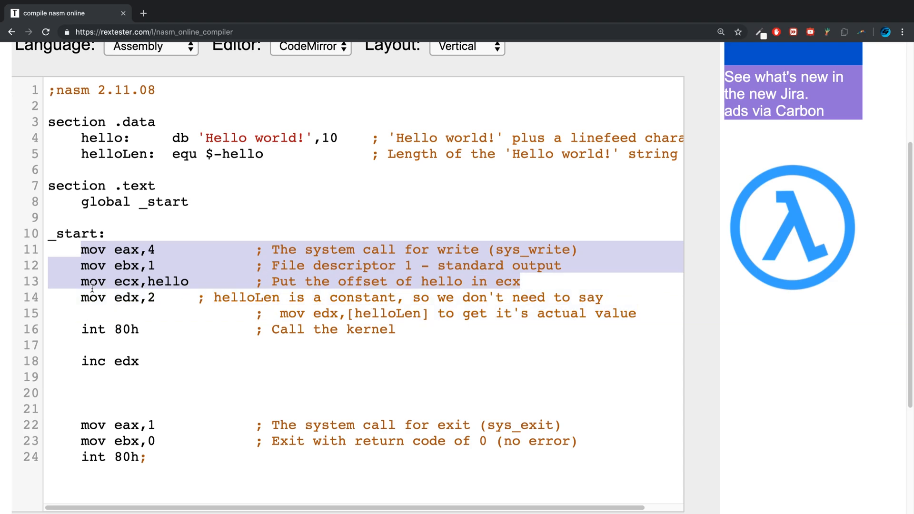
Paste the eax 4, ebx 1, ecx hello setup after inc edx and run, printing 'He'
click(107, 377)
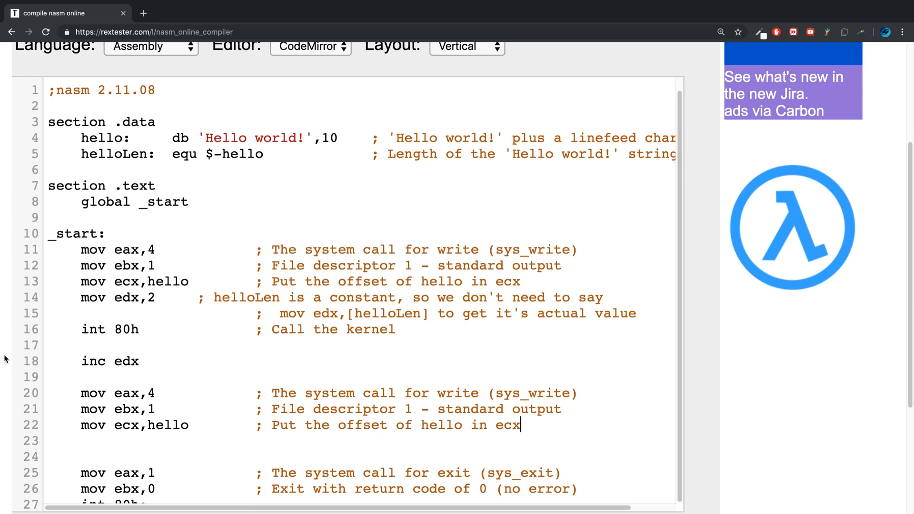
click(52, 360)
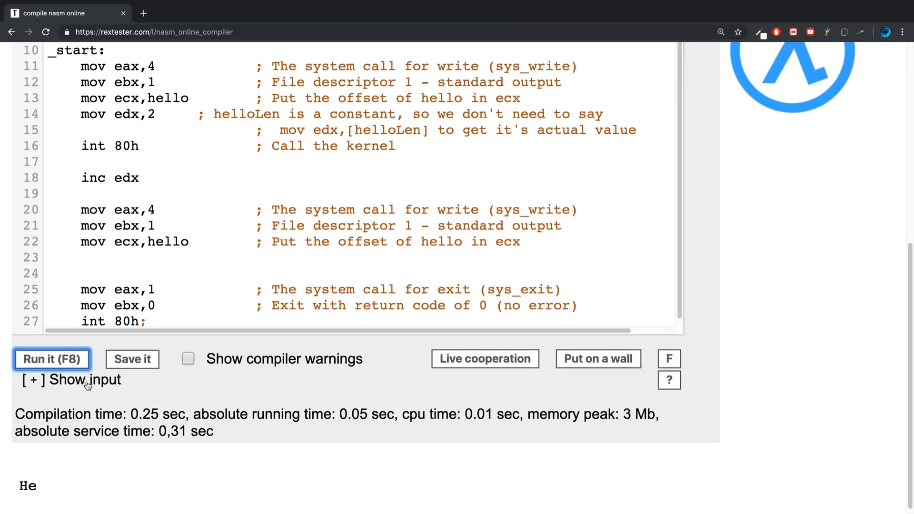
Add 'int 80h ; Call the kernel' after the second mov ecx,hello so output reads 'HeHel'
scroll(up, 3)
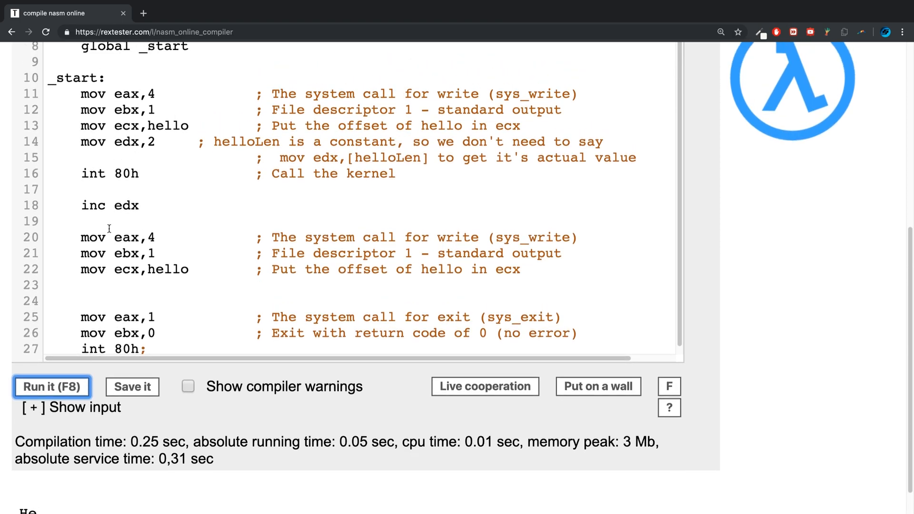
scroll(up, 3)
text(c)
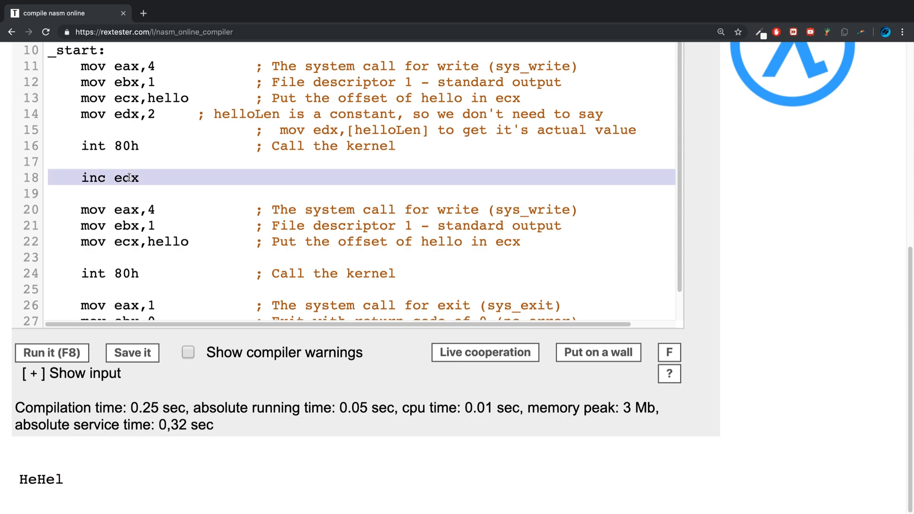
Use three 'inc edx' lines between the two writes and rerun the program
text(inc edx)
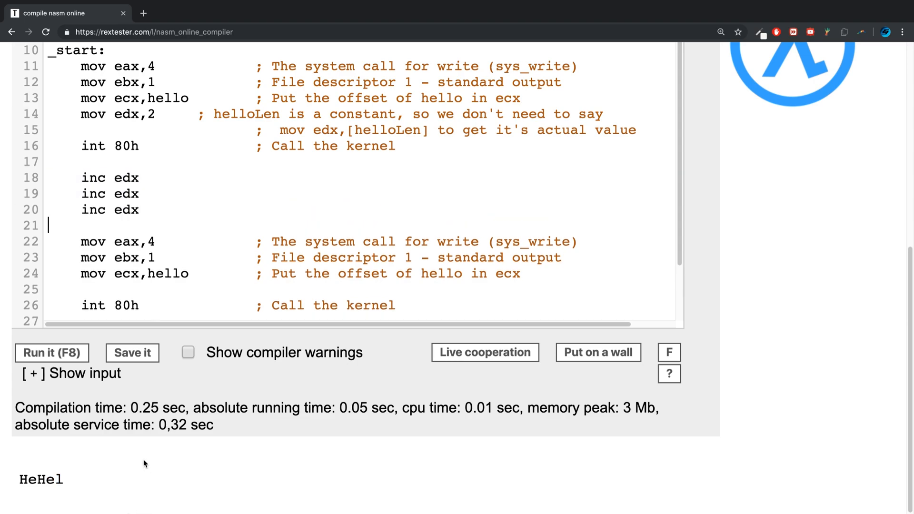
scroll(up, 3)
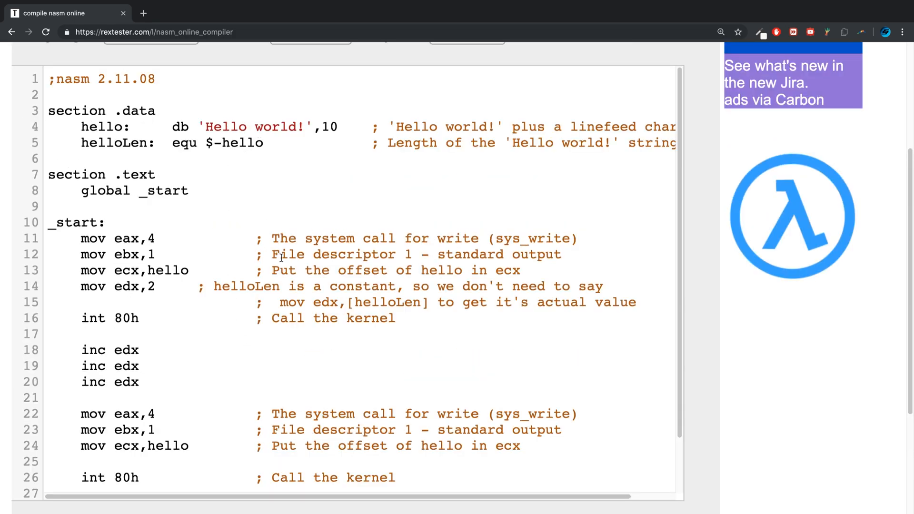
click(51, 352)
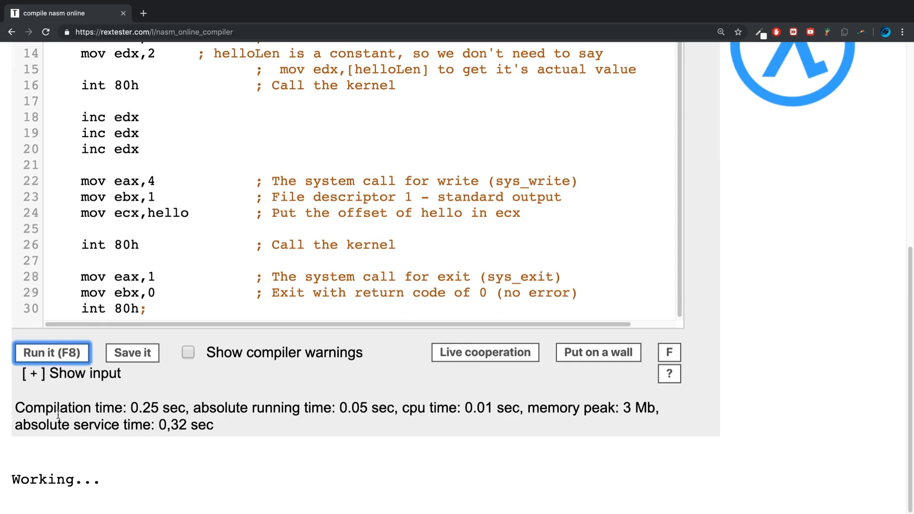
scroll(up, 3)
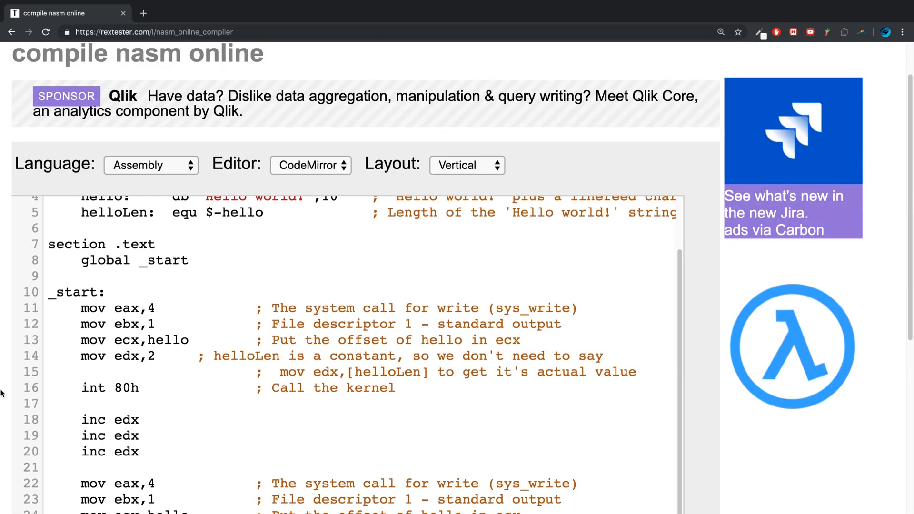
scroll(down, 3)
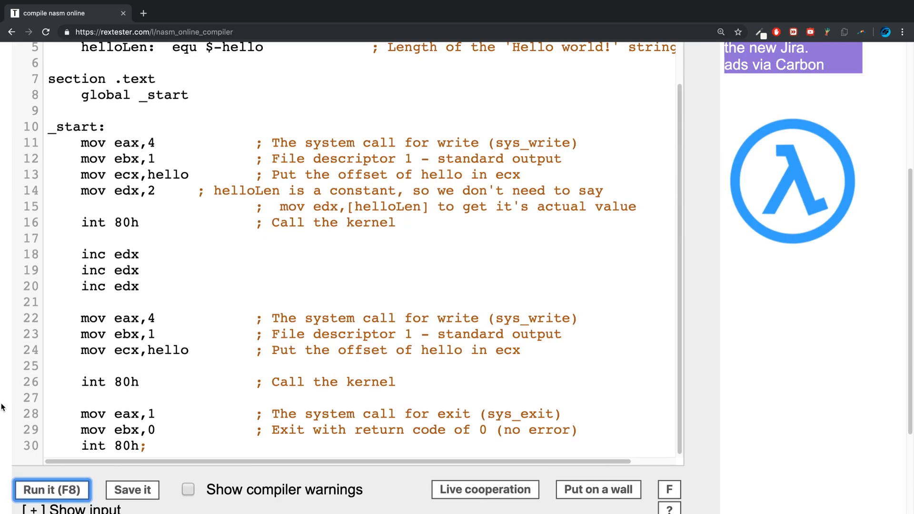